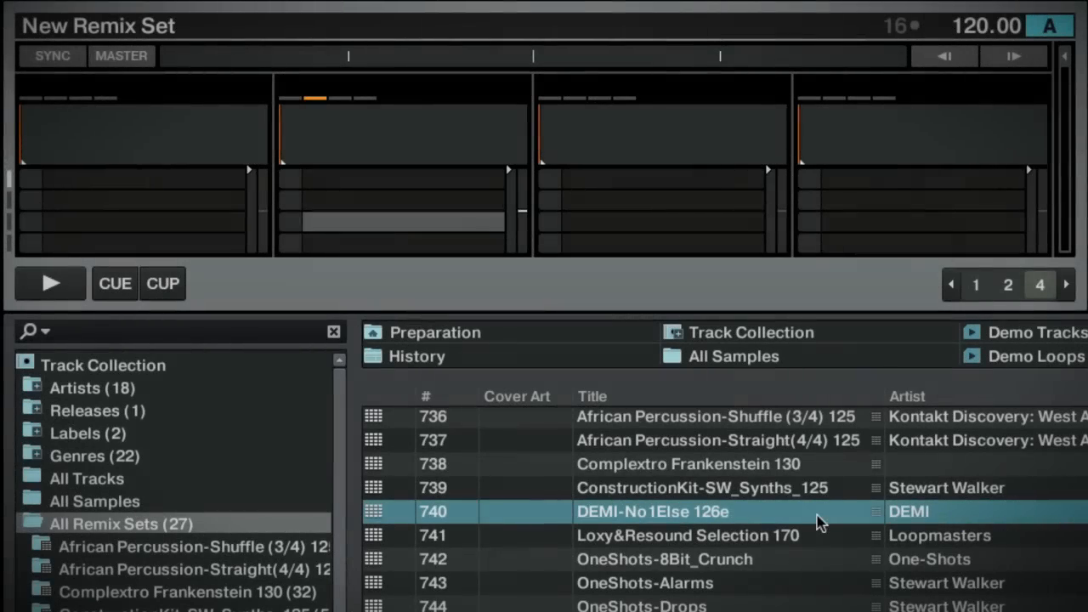
Step: Load the DEMI-No1Else 126e remix set from All Remix Sets into Deck A
{"action": "double_click", "coordinate": [651, 510]}
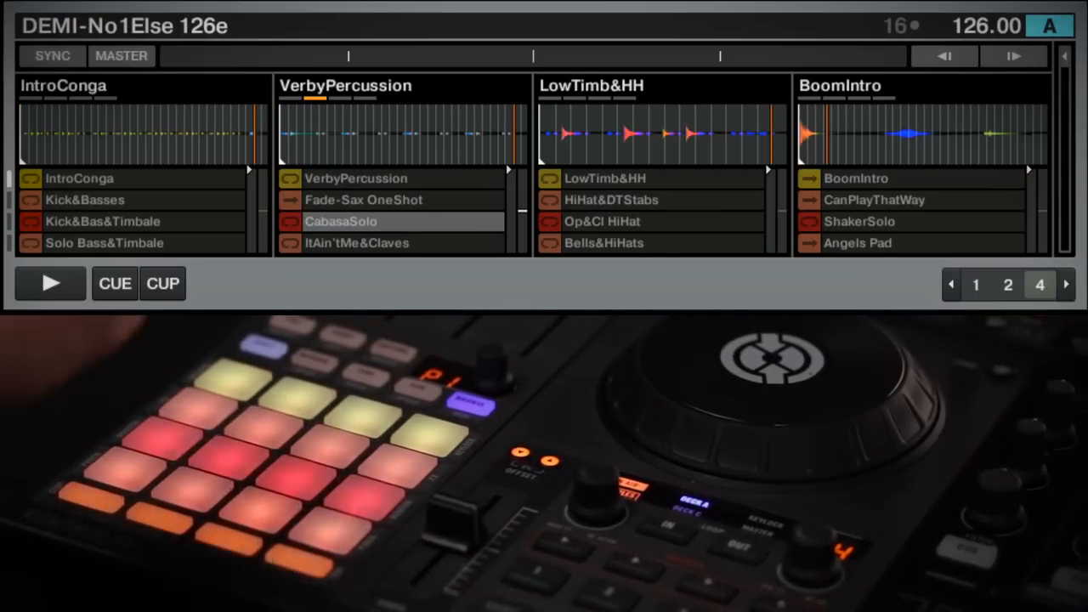
Step: Start remix deck playback with its Play button
{"action": "left_click", "coordinate": [101, 221]}
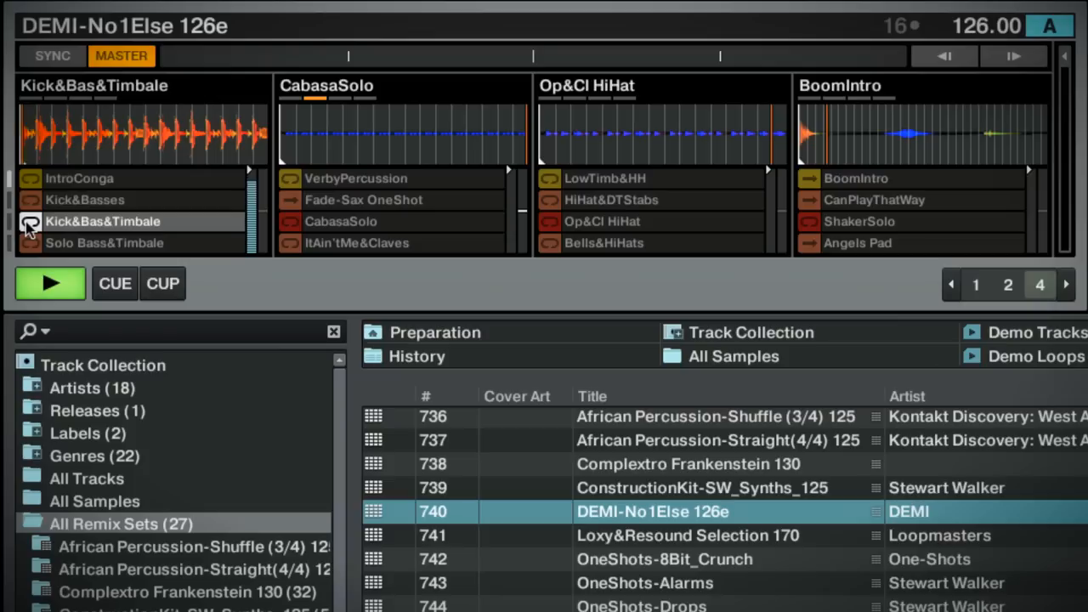
Step: Trigger Kick&Bas&Timbale in slot 1 and Op&Cl HiHat in slot 3
{"action": "left_click", "coordinate": [30, 221]}
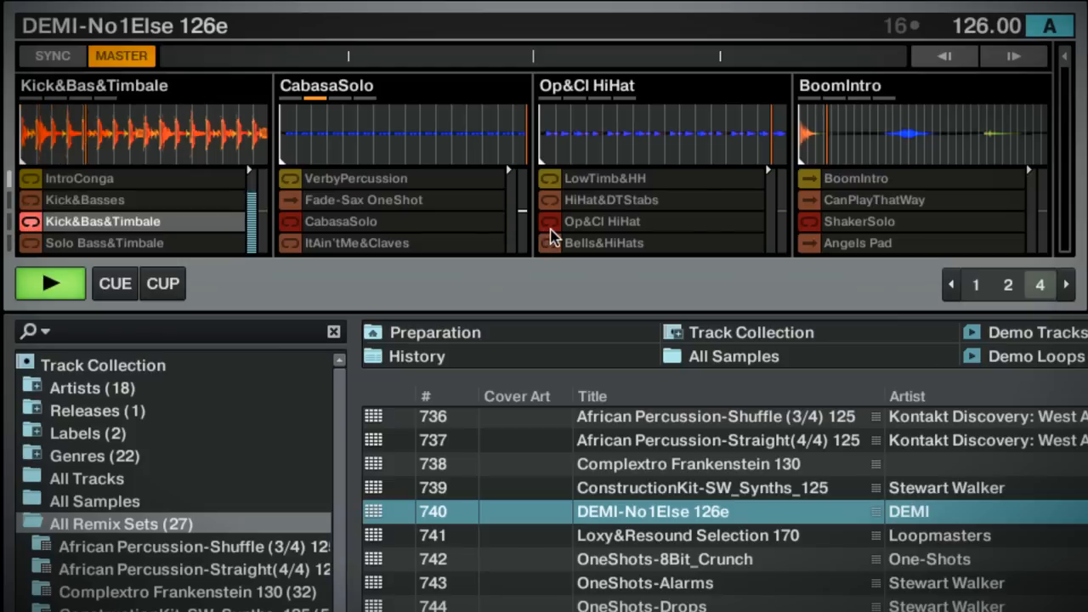
{"action": "left_click", "coordinate": [549, 221]}
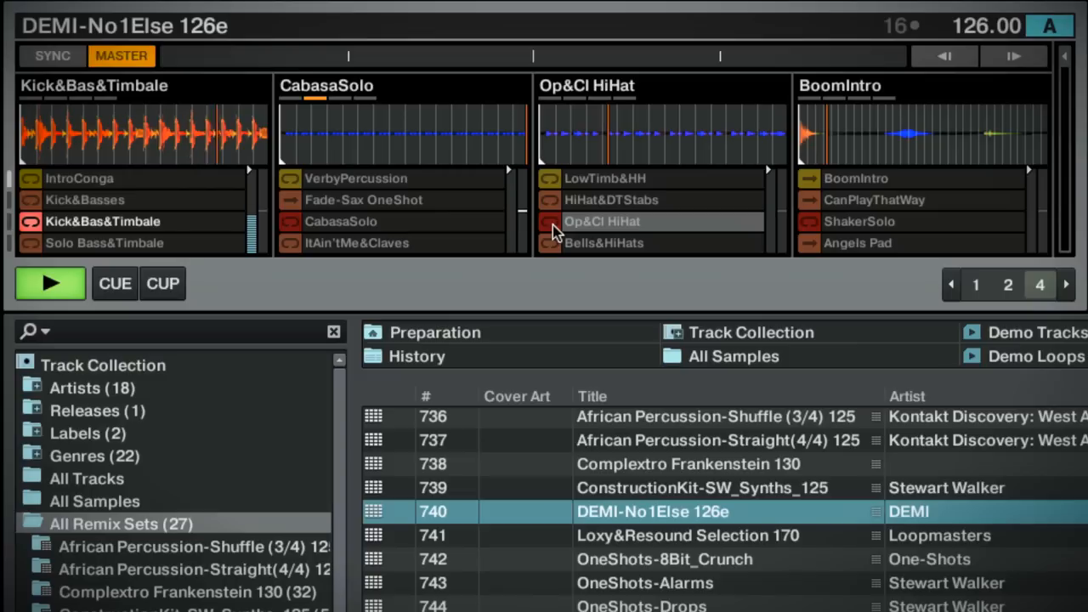
{"action": "mouse_move", "coordinate": [21, 234]}
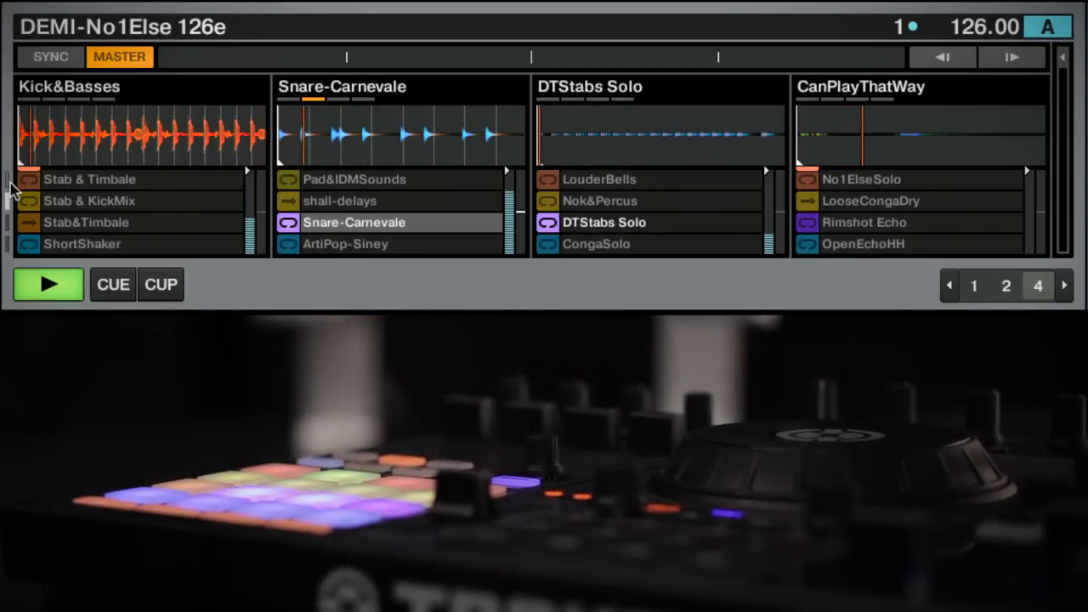
Step: Scroll through the sample cells to reach Snare-Carnevale, DTStabs Solo and Boom-Bang
{"action": "scroll", "scroll_direction": "down", "scroll_amount": 3}
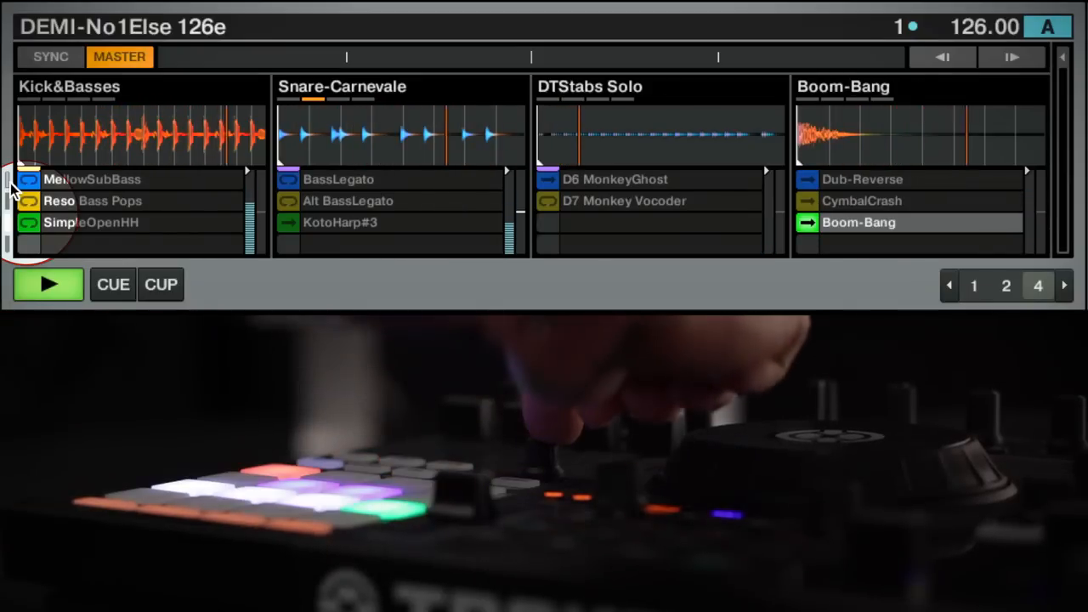
{"action": "scroll", "scroll_direction": "up", "scroll_amount": 3}
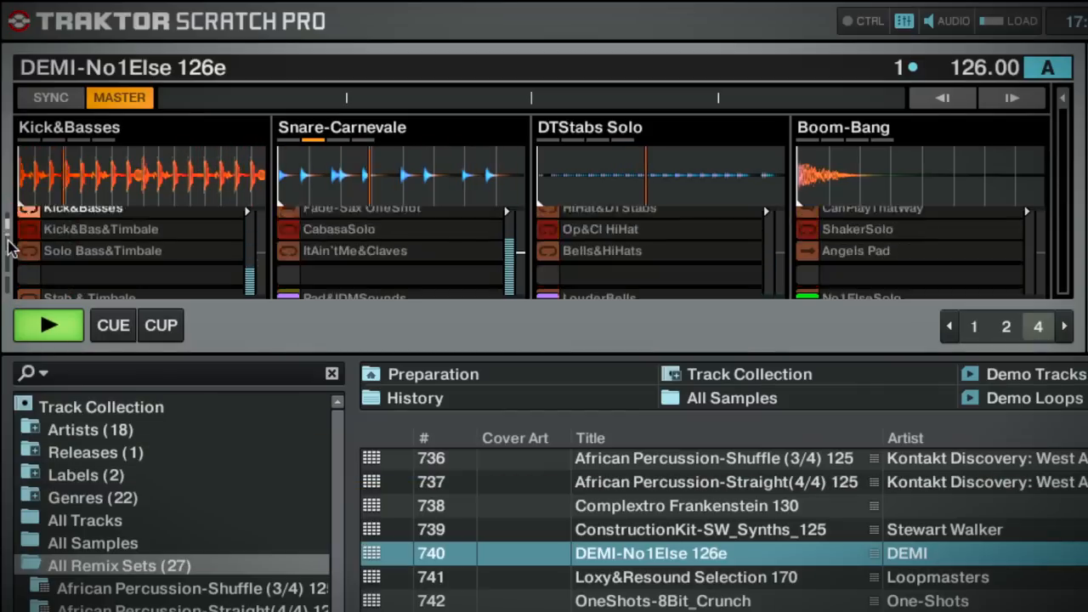
{"action": "scroll", "scroll_direction": "down", "scroll_amount": 3}
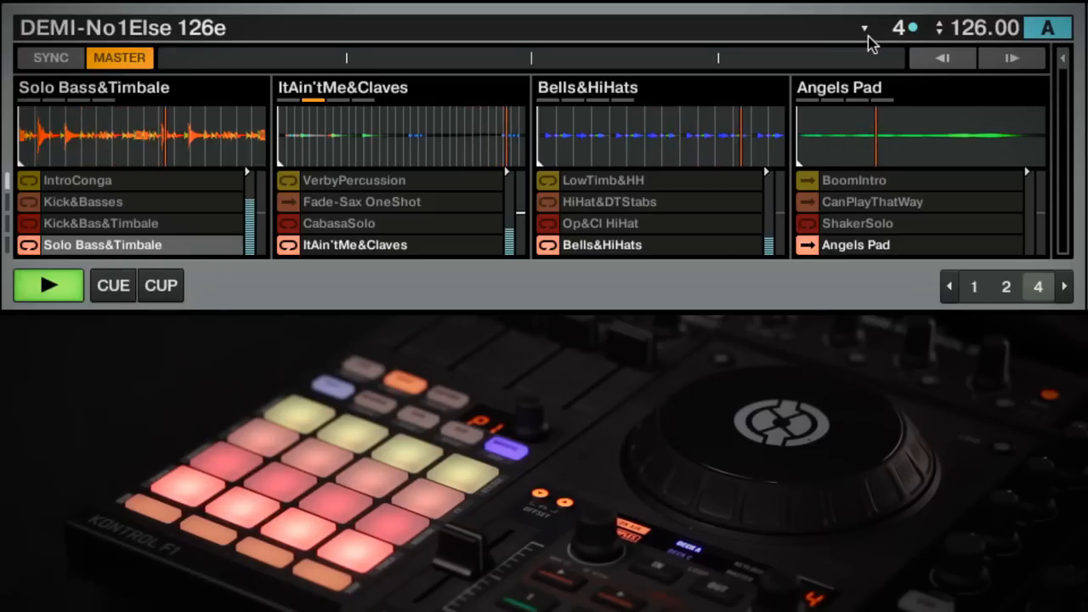
Step: Change the remix deck quantize from 1/2 to 16
{"action": "left_click", "coordinate": [864, 28]}
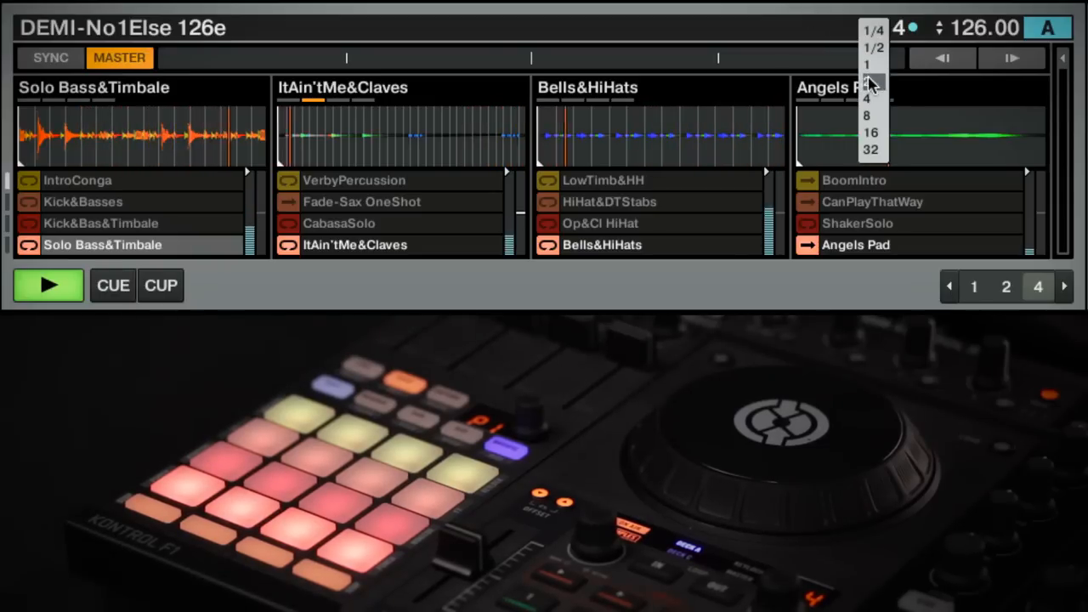
{"action": "left_click", "coordinate": [872, 47]}
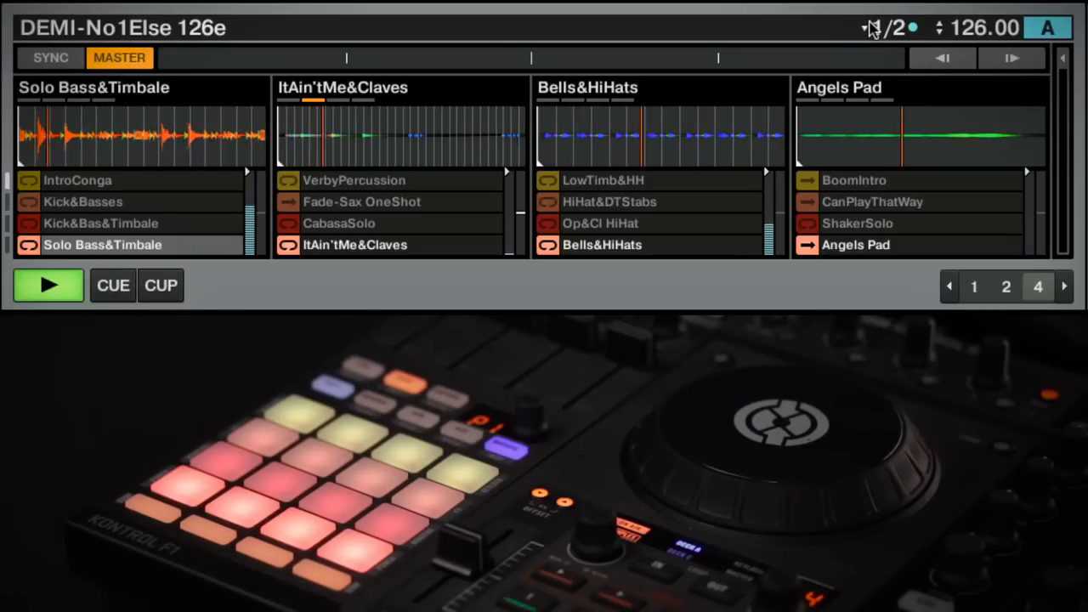
{"action": "left_click", "coordinate": [882, 28]}
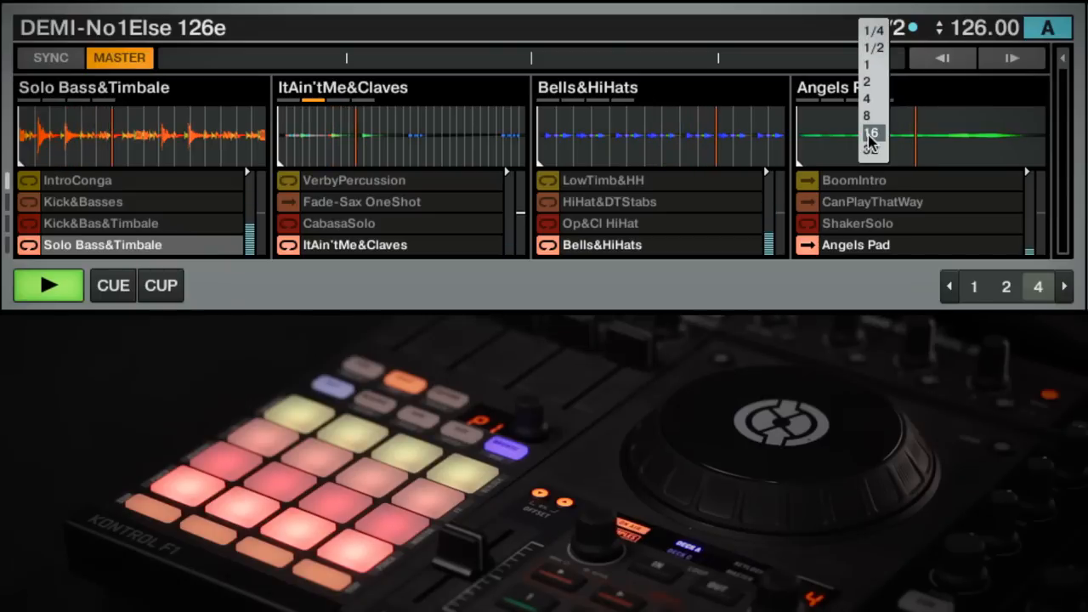
{"action": "left_click", "coordinate": [871, 134]}
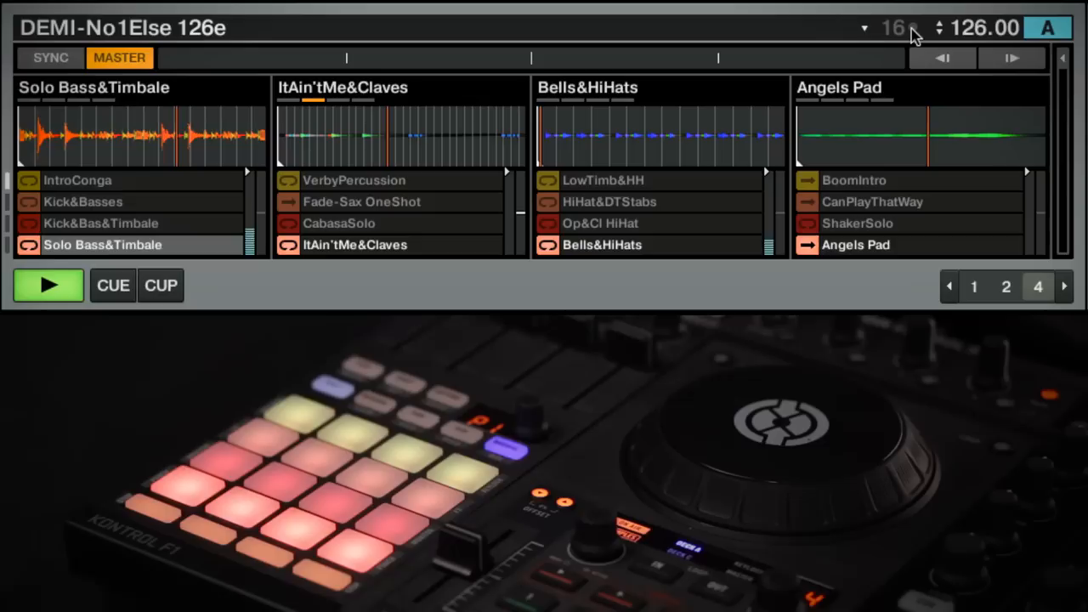